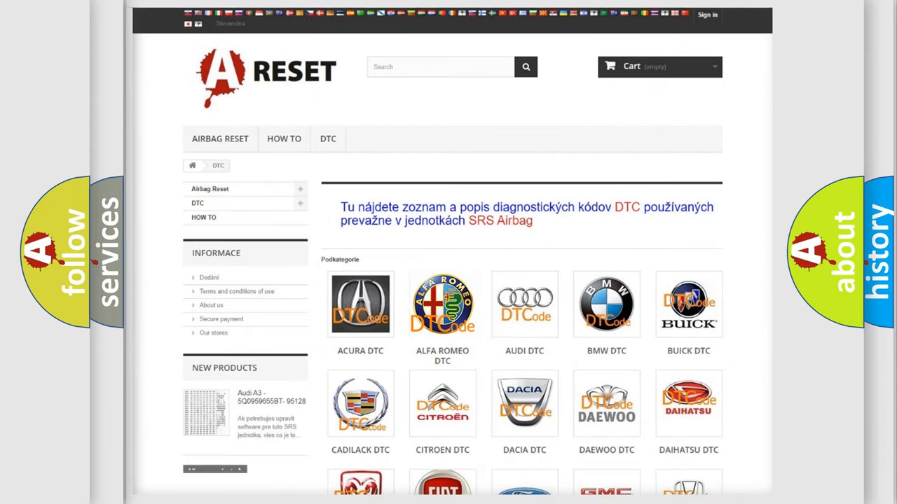
Open the Alfa Romeo DTC list and browse the B01 and B10 subcategory codes.
left_click(442, 303)
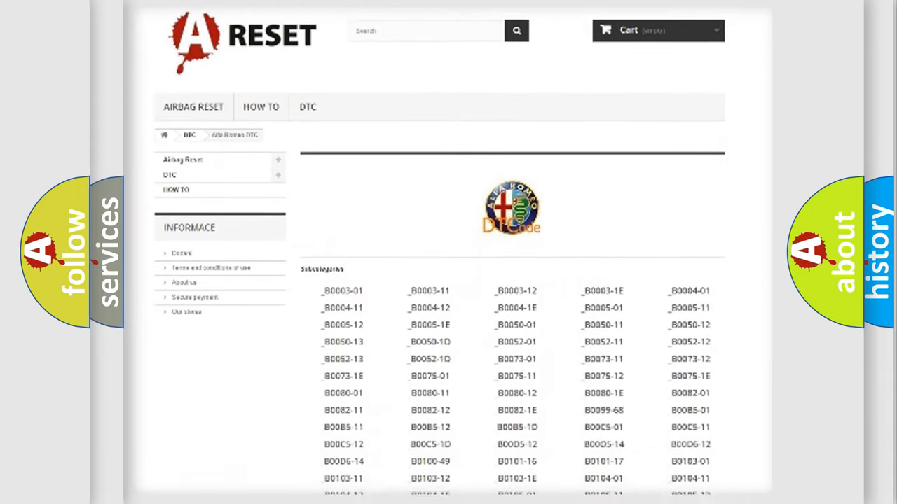
scroll("down", 3)
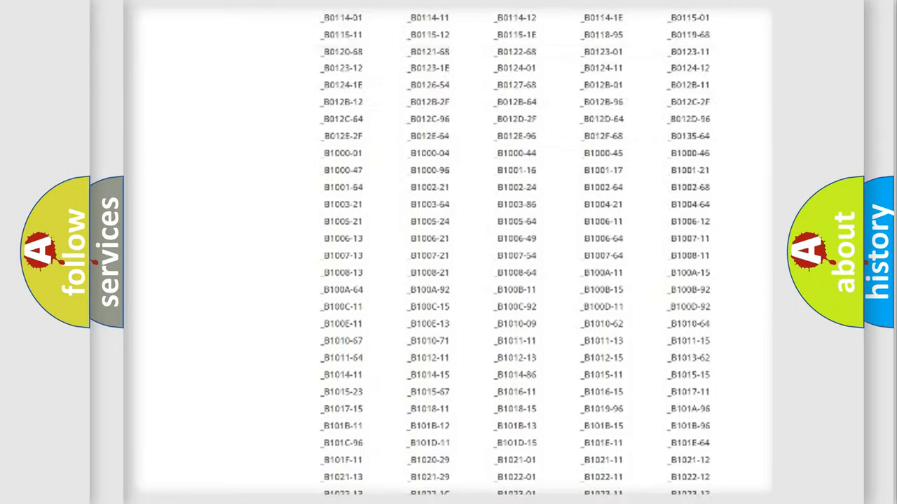
scroll("up", 3)
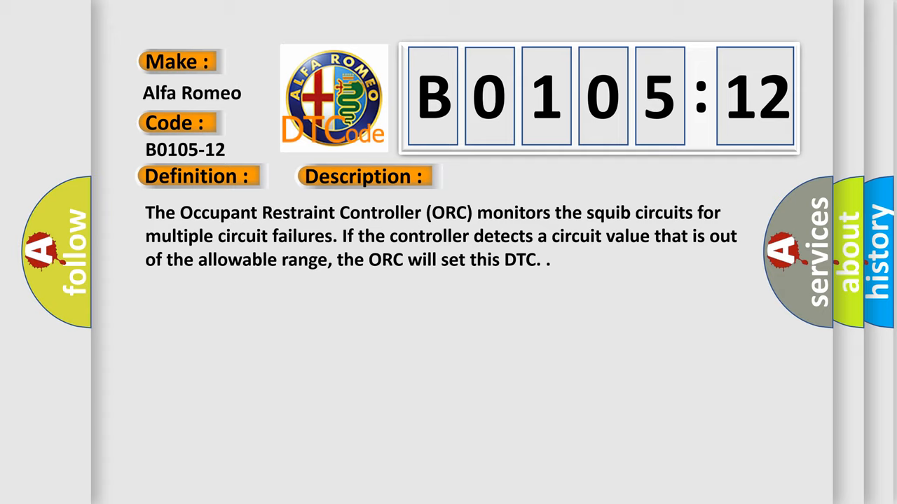
Advance the B0105-12 slide to its causes: squib lines shorted to voltage, passenger airbag, restraint controller.
left_click(513, 177)
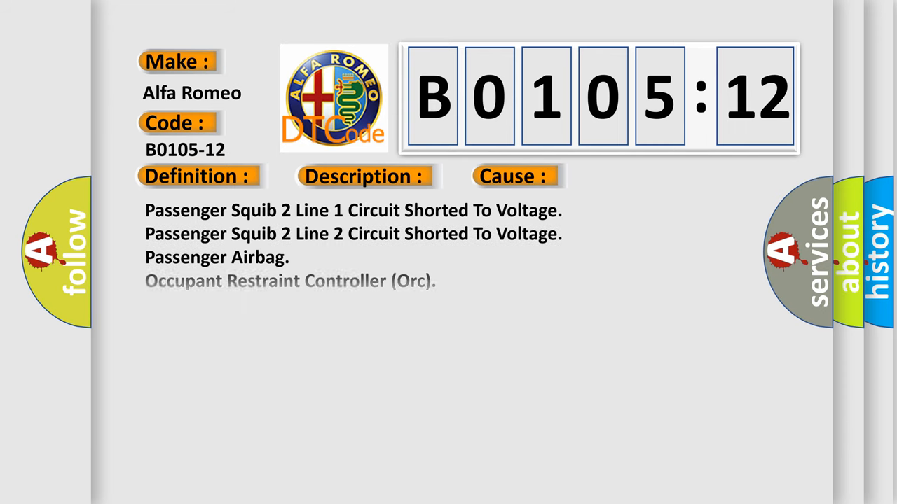